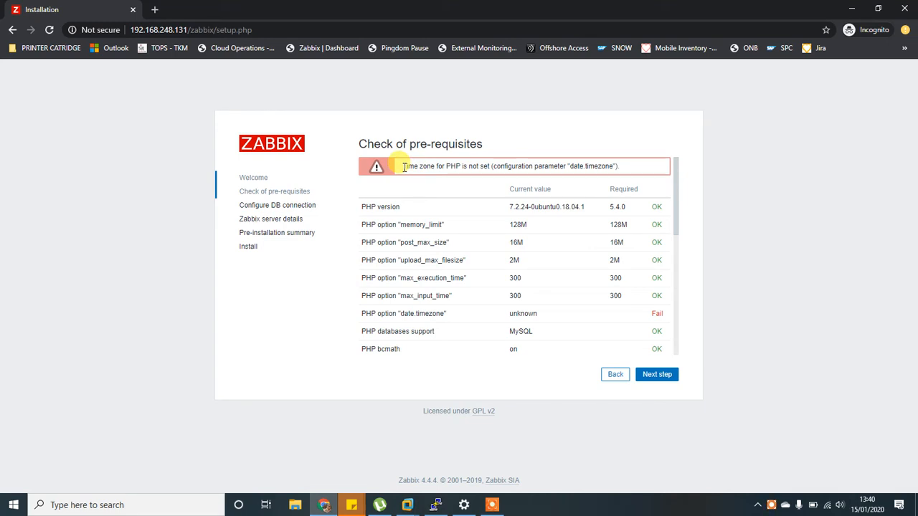
pyautogui.moveTo(533, 166)
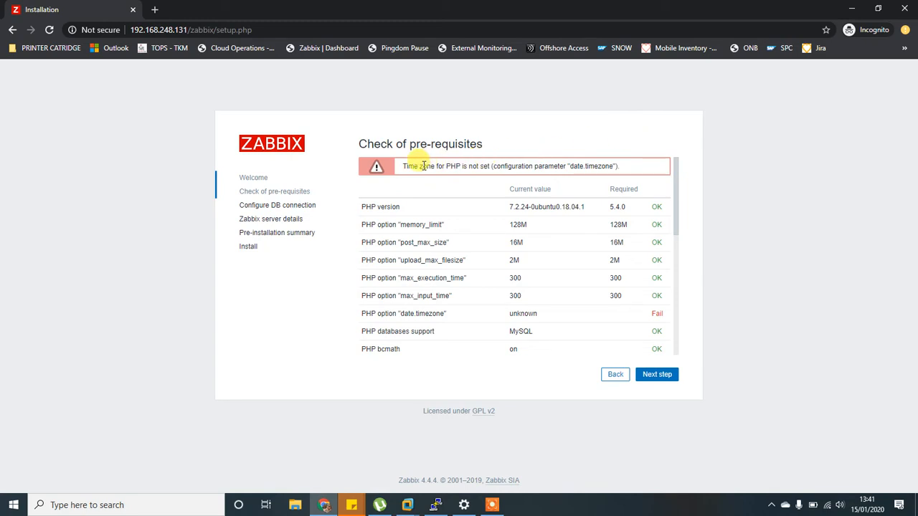
pyautogui.moveTo(445, 445)
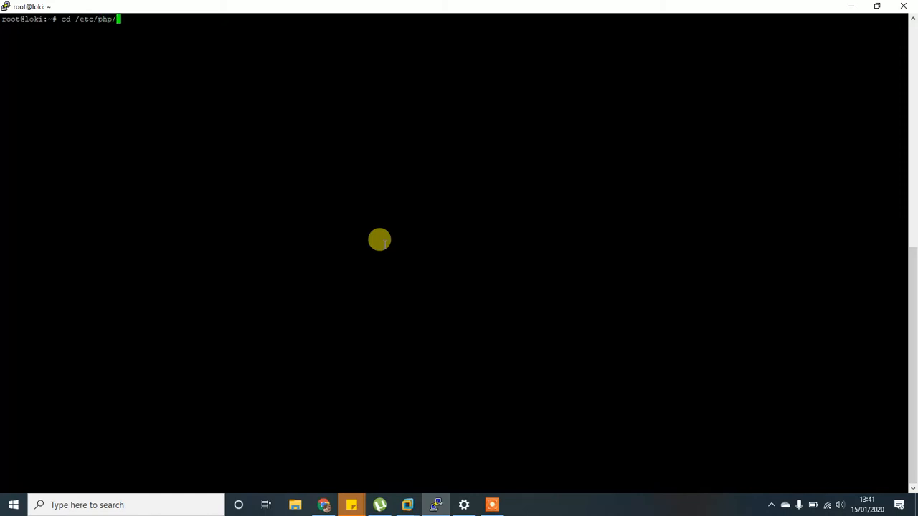
# Open php.ini from /etc/php/7.2/apache2/ in the nano editor.
pyautogui.write('7.2/apache2/')
pyautogui.write('ls')
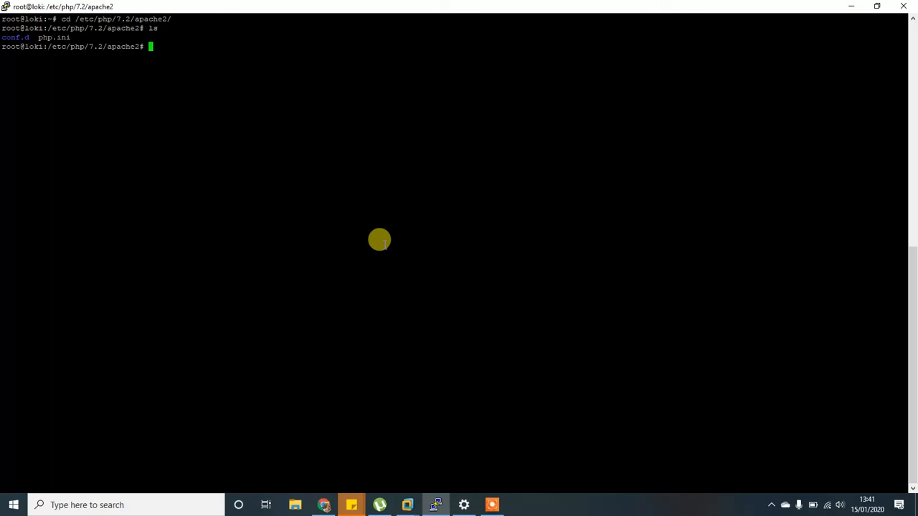
pyautogui.write('nan')
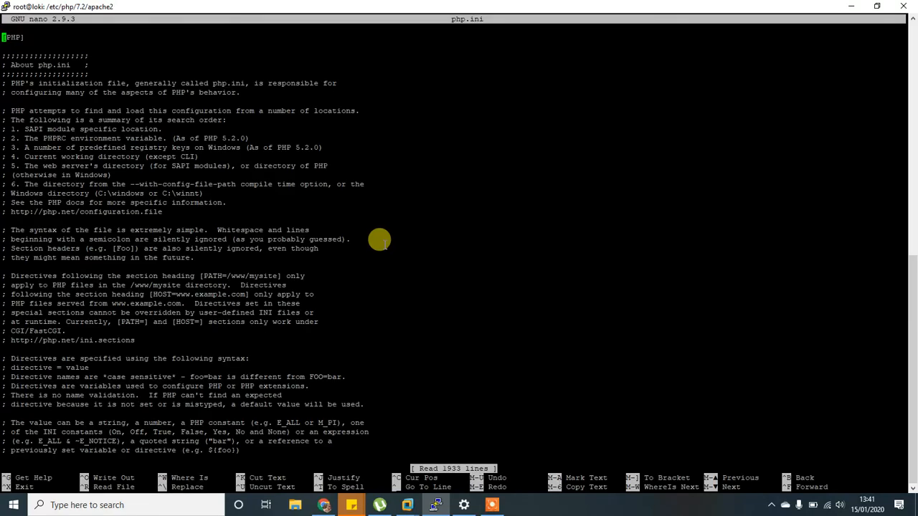
# Search php.ini for 'timezone' to jump to the commented date.timezone line.
pyautogui.press('ctrl+w')
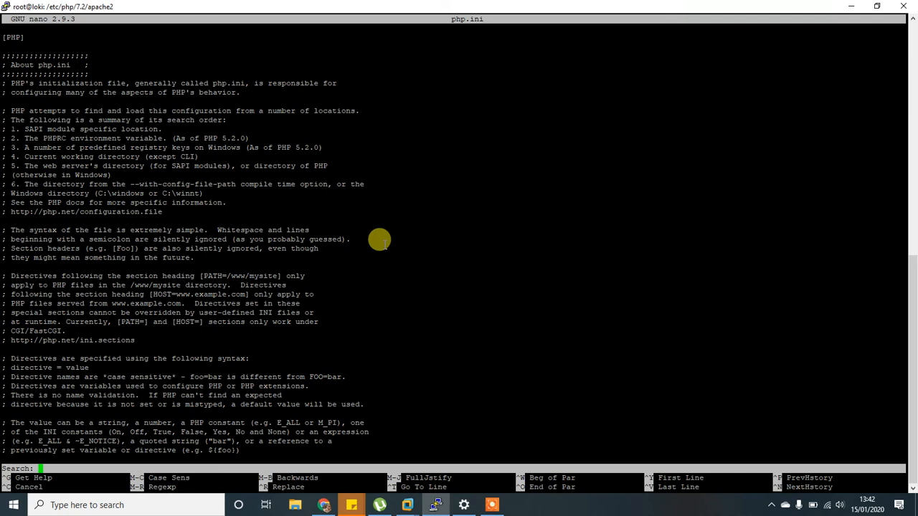
pyautogui.write('timezon')
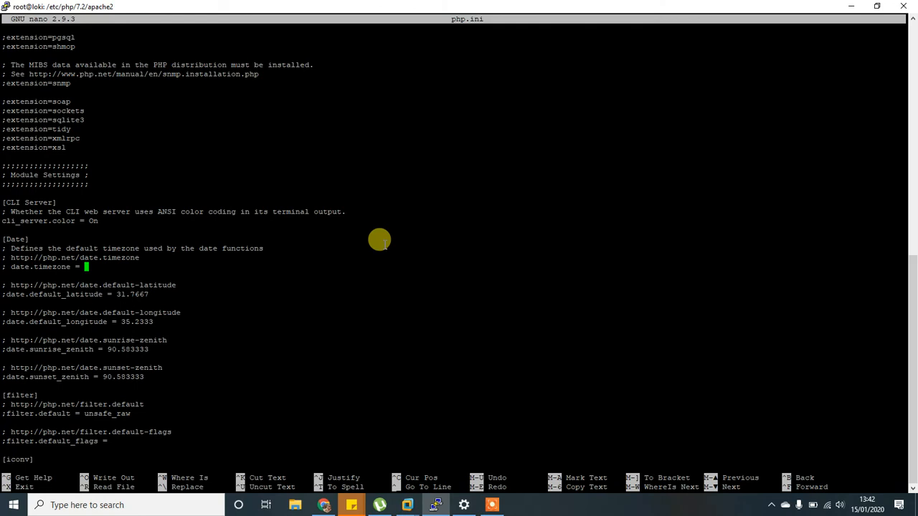
pyautogui.moveTo(313, 230)
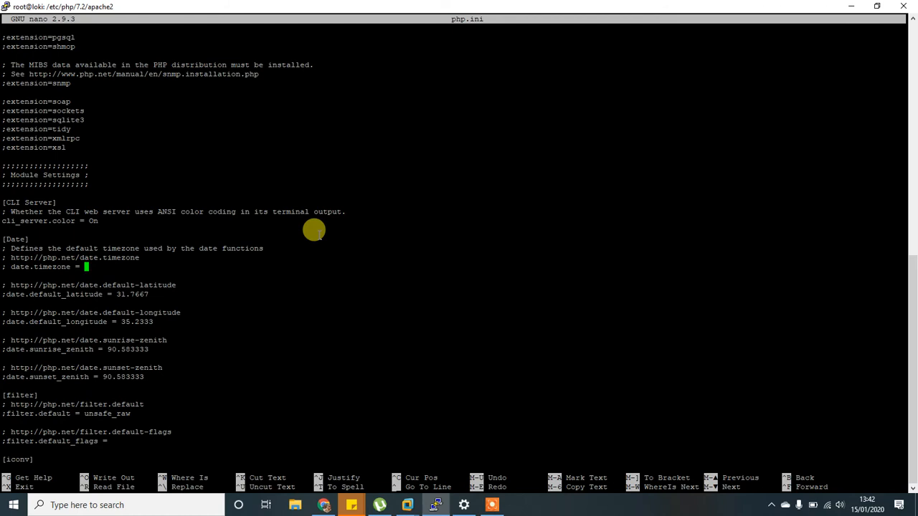
# Set date.timezone = Asia/Kolkata, uncommented, then save php.ini and exit nano.
pyautogui.write('A')
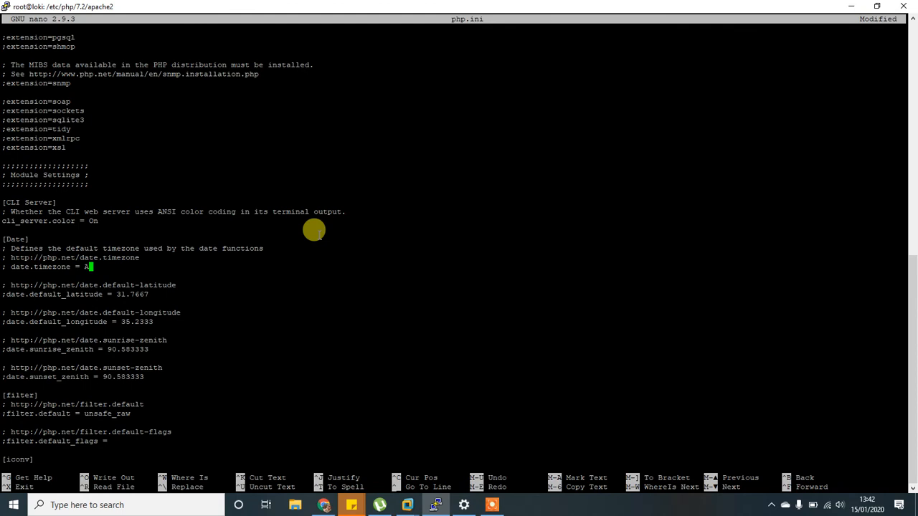
pyautogui.write('sia')
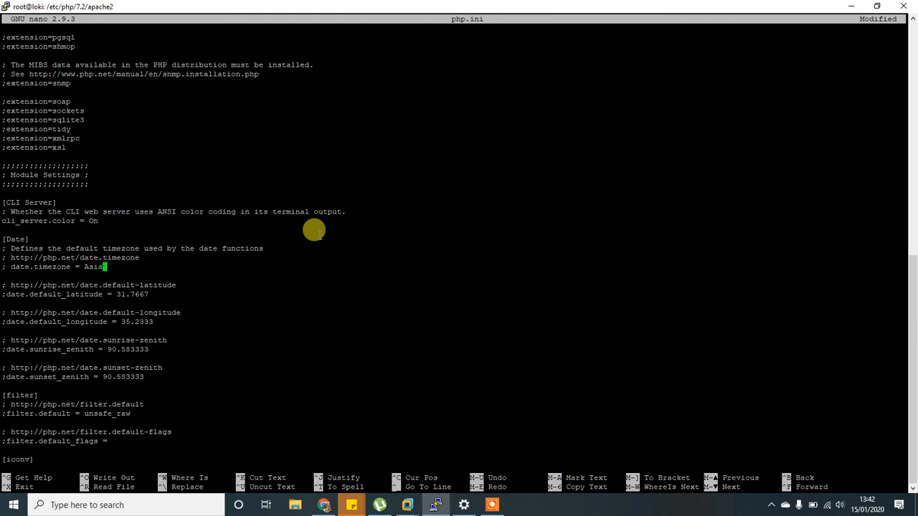
pyautogui.write('/Kolkatta')
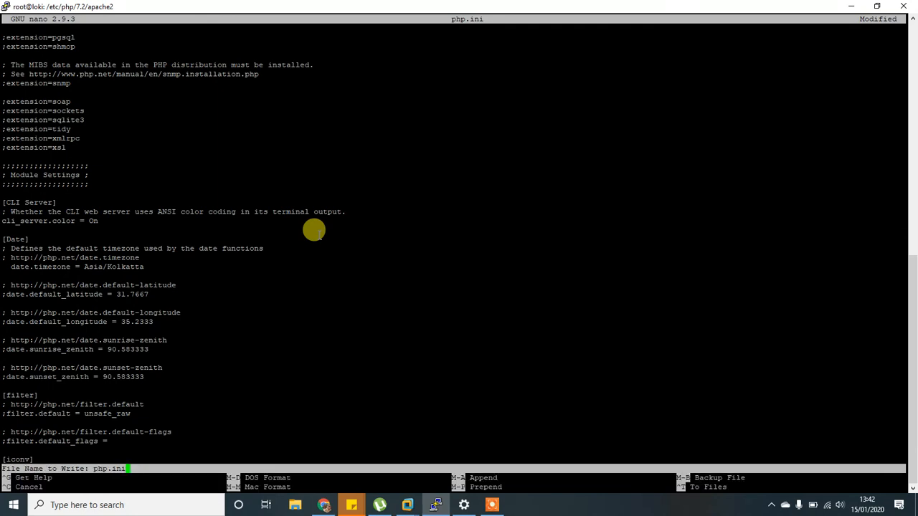
pyautogui.press('Enter')
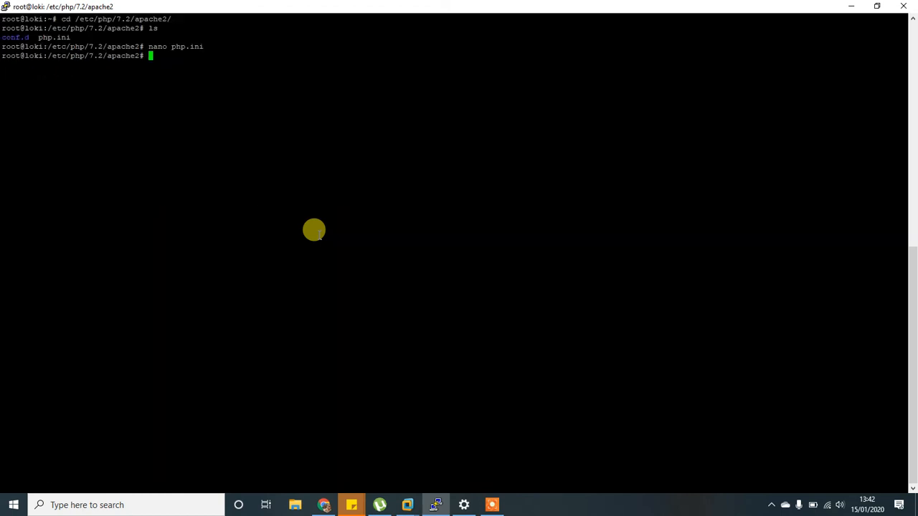
# Restart Apache with systemctl restart apache2 so the new php.ini takes effect.
pyautogui.write('systemctl')
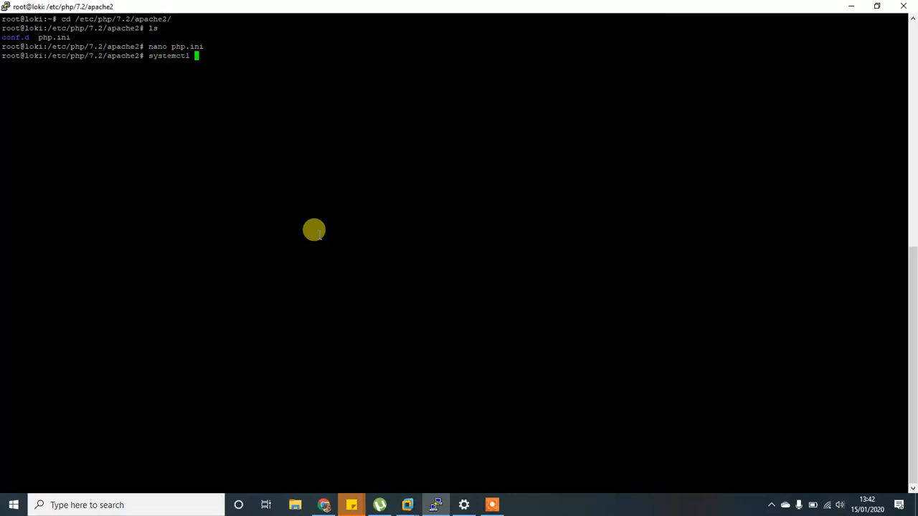
pyautogui.write('restart a')
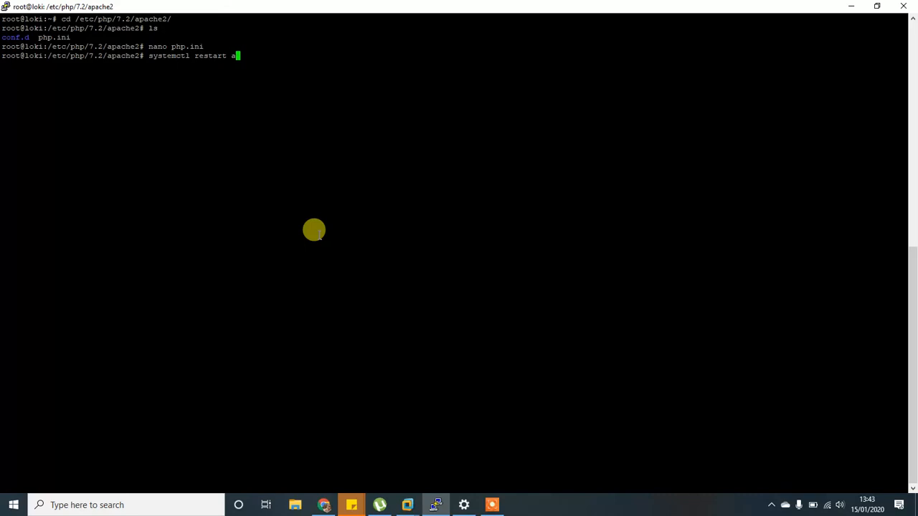
pyautogui.write('pache2')
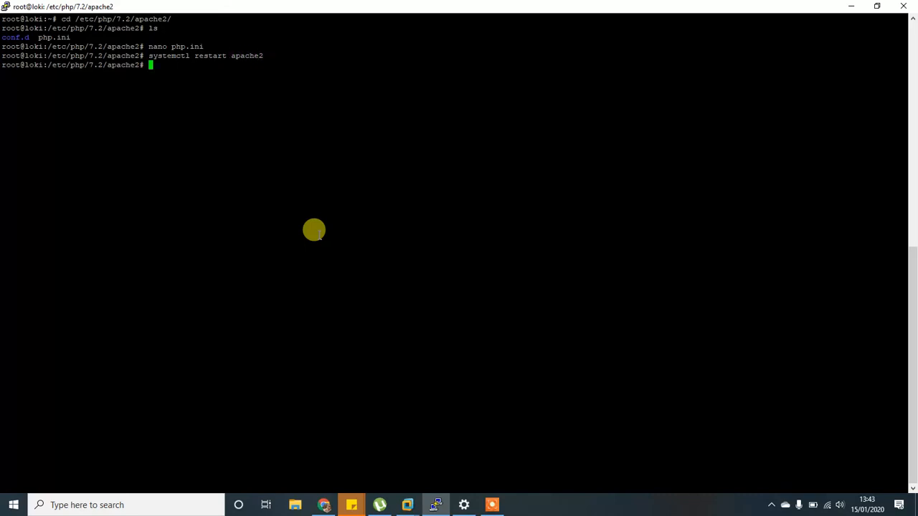
pyautogui.moveTo(384, 505)
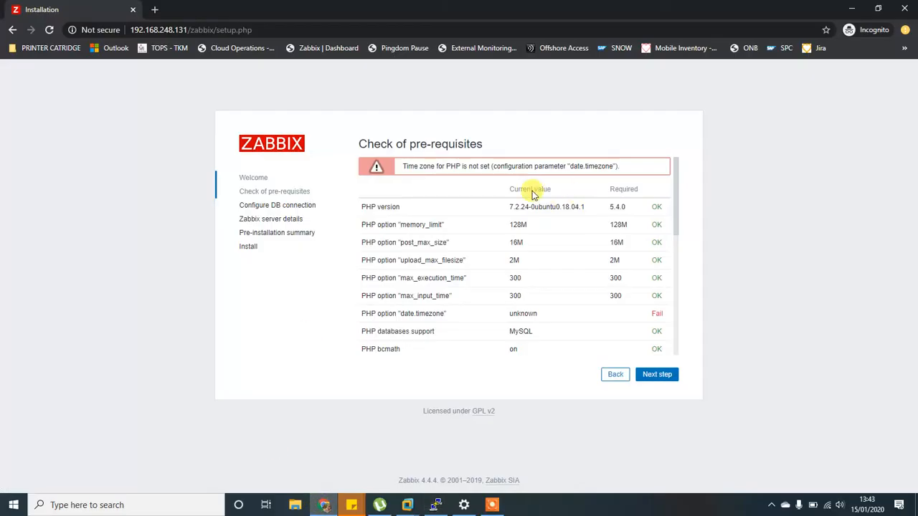
# Reload the Zabbix setup URL in a new tab so date.timezone shows Asia/Kolkata, OK.
pyautogui.click(180, 29)
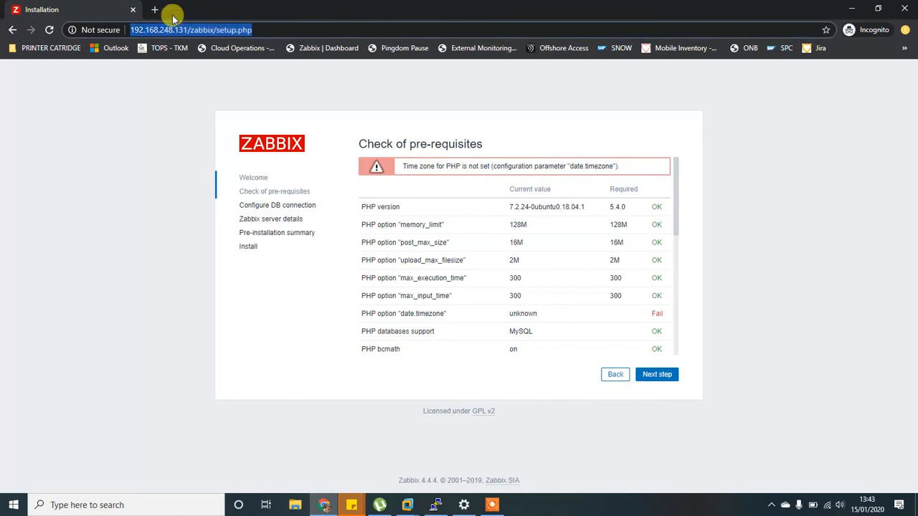
pyautogui.click(155, 8)
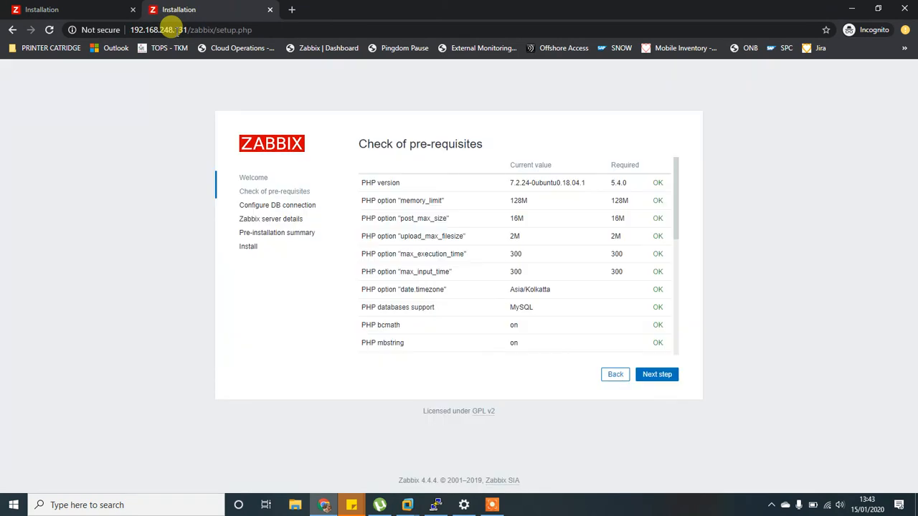
pyautogui.moveTo(562, 294)
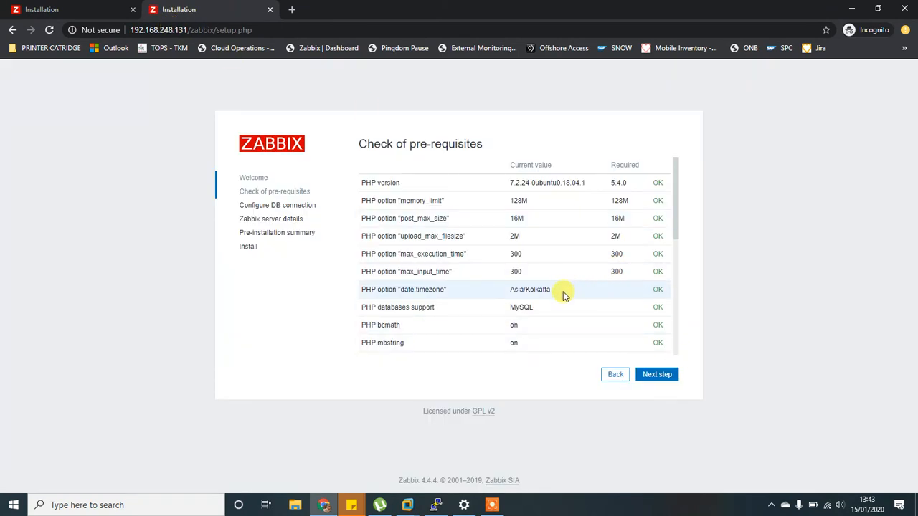